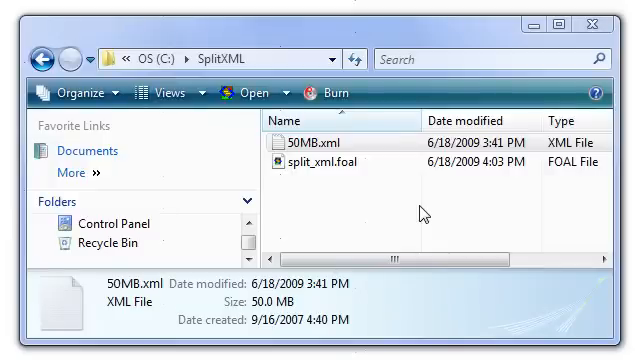
{"action": "mouse_move", "coordinate": [378, 148]}
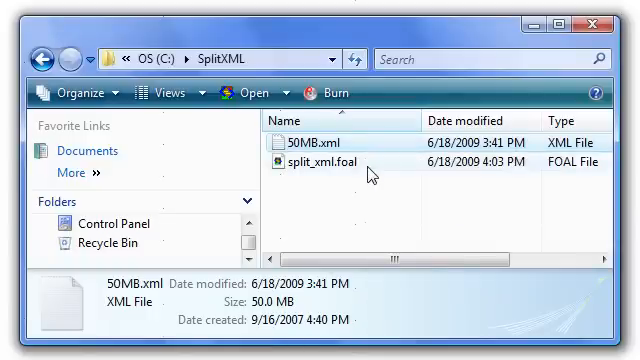
{"action": "mouse_move", "coordinate": [372, 172]}
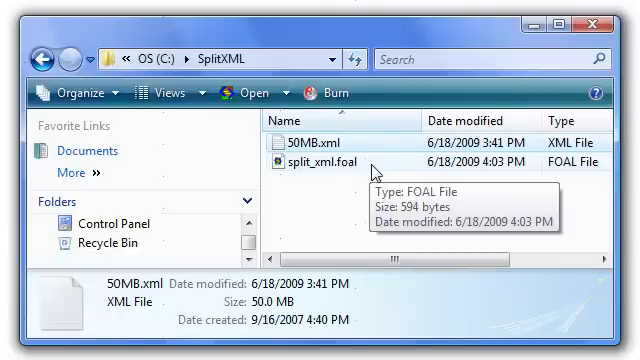
{"action": "mouse_move", "coordinate": [372, 160]}
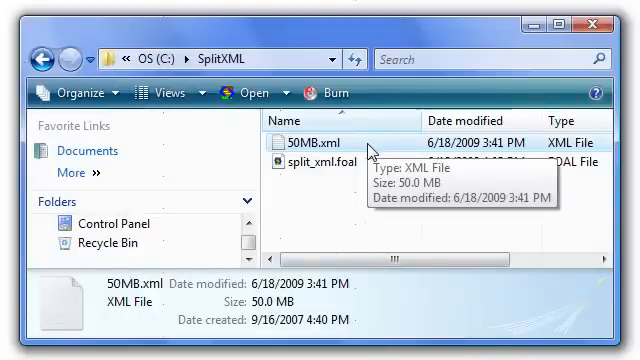
Step: Load 50MB.xml and expand the first ACT to show its ACT I title and opening scene
{"action": "double_click", "coordinate": [316, 132]}
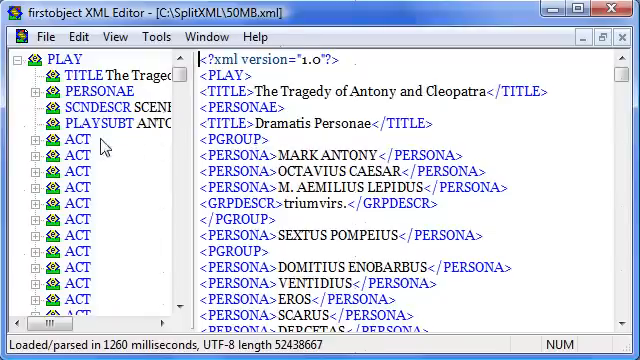
{"action": "left_click", "coordinate": [72, 198]}
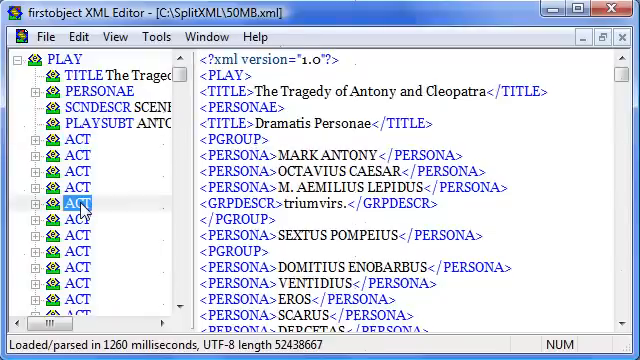
{"action": "left_click", "coordinate": [76, 200]}
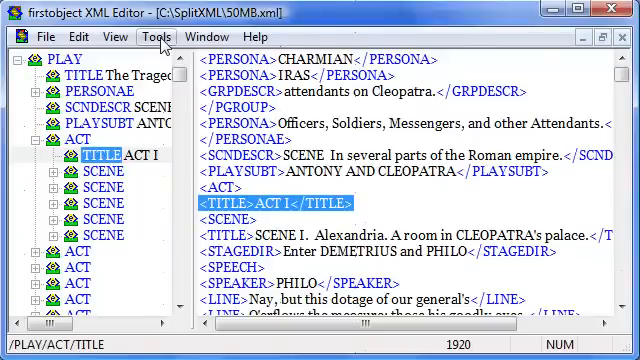
Step: Add 'ACT TITLE' as a tree customization in Tools > Preferences
{"action": "left_click", "coordinate": [152, 36]}
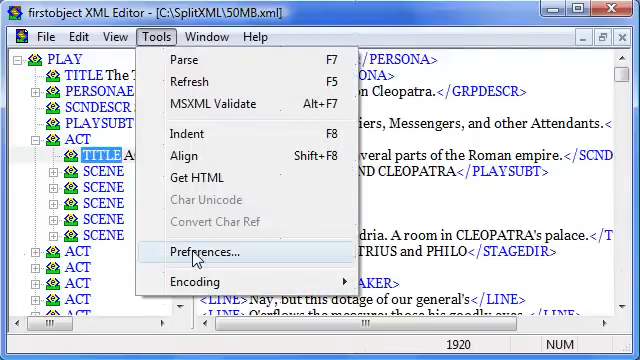
{"action": "left_click", "coordinate": [212, 252]}
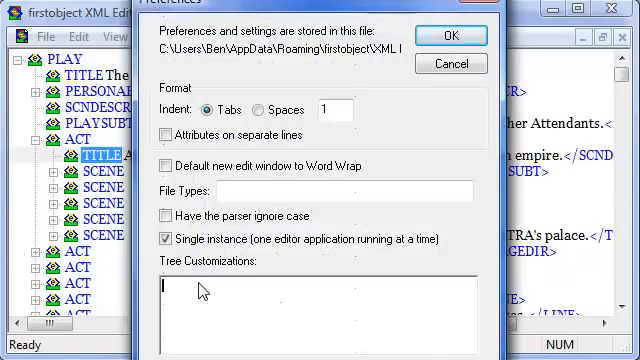
{"action": "type", "text": "ACT"}
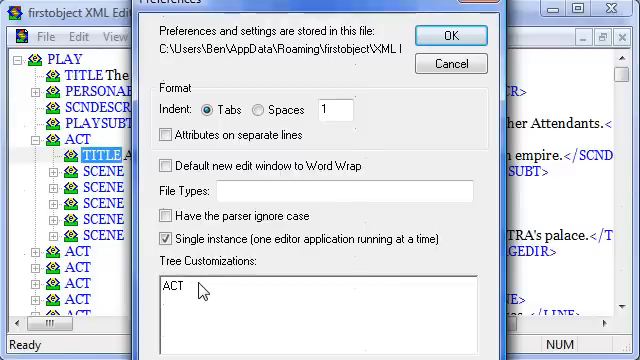
{"action": "type", "text": "TITLE"}
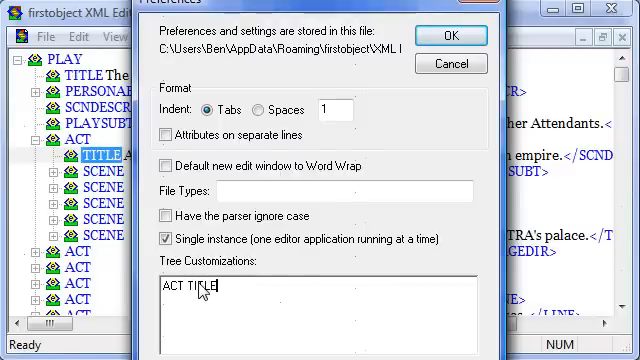
{"action": "mouse_move", "coordinate": [454, 36]}
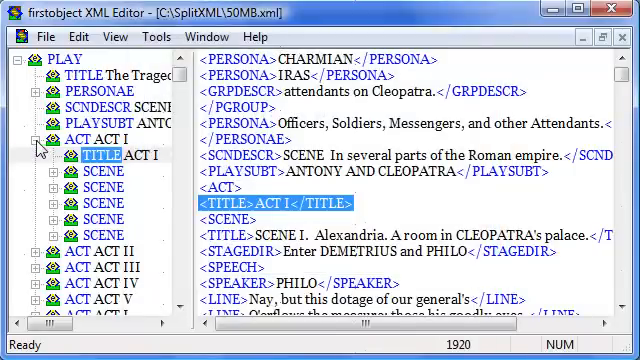
Step: Collapse the first ACT and move down the tree toward the final ACT[1025]
{"action": "left_click", "coordinate": [36, 144]}
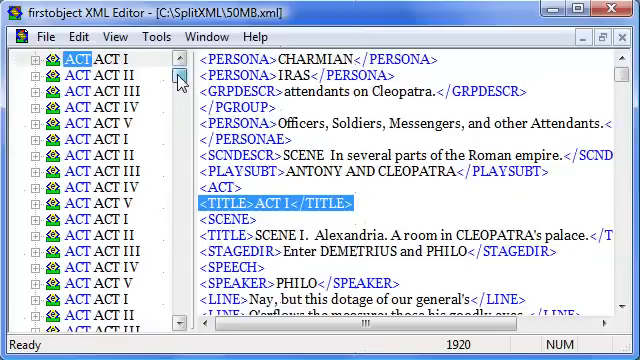
{"action": "scroll", "scroll_direction": "down", "scroll_amount": 3}
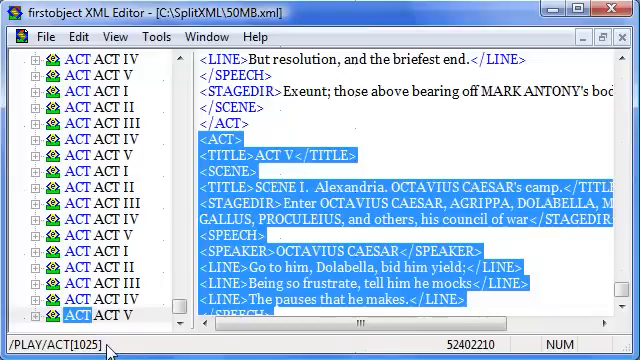
{"action": "mouse_move", "coordinate": [324, 138]}
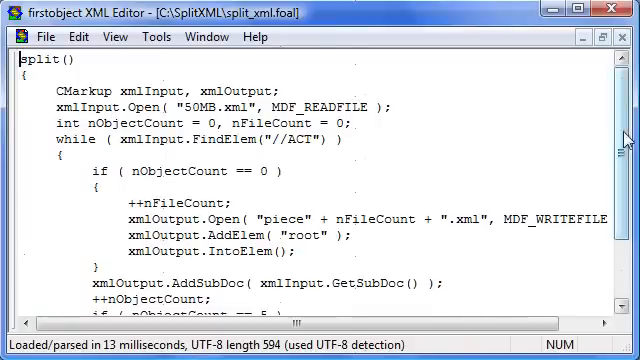
Step: Highlight the while loop keyword and the MDF_WRITEFILE flag in split_xml.foal
{"action": "scroll", "scroll_direction": "down", "scroll_amount": 3}
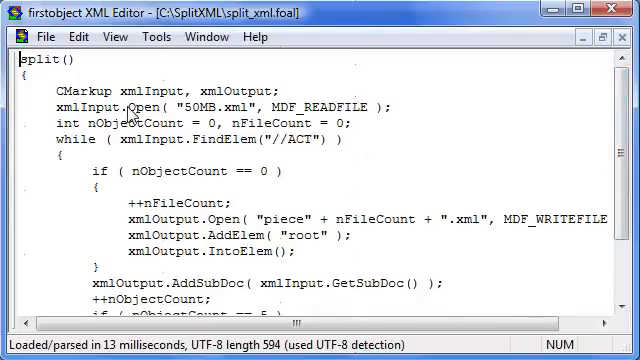
{"action": "mouse_move", "coordinate": [256, 110]}
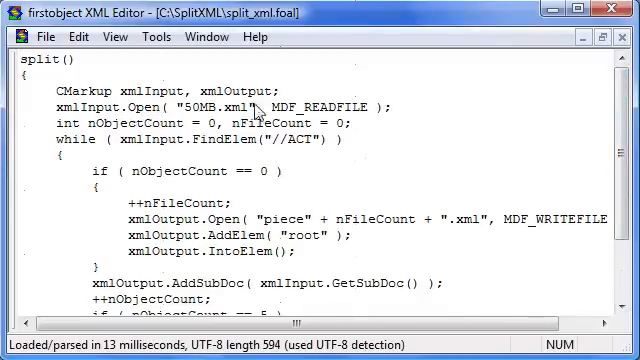
{"action": "mouse_move", "coordinate": [278, 150]}
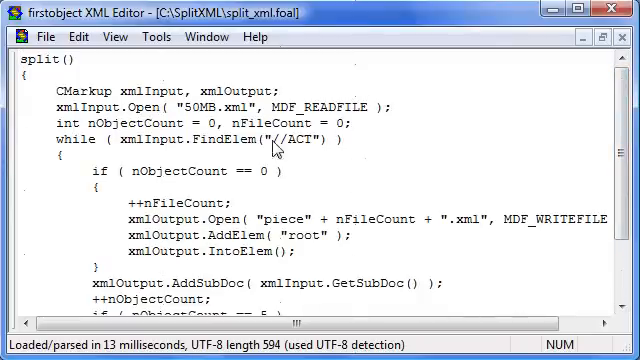
{"action": "double_click", "coordinate": [70, 138]}
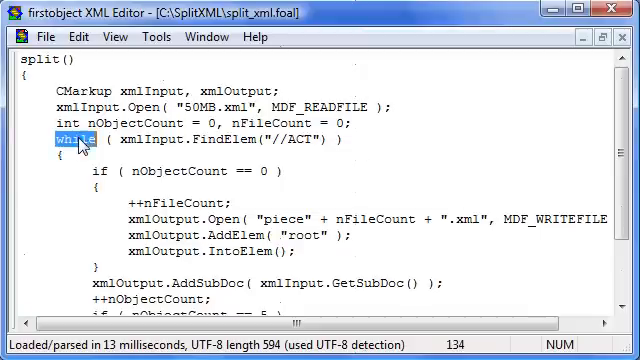
{"action": "mouse_move", "coordinate": [320, 144]}
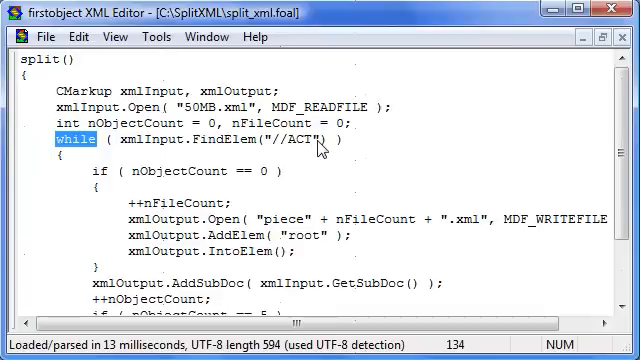
{"action": "mouse_move", "coordinate": [362, 198]}
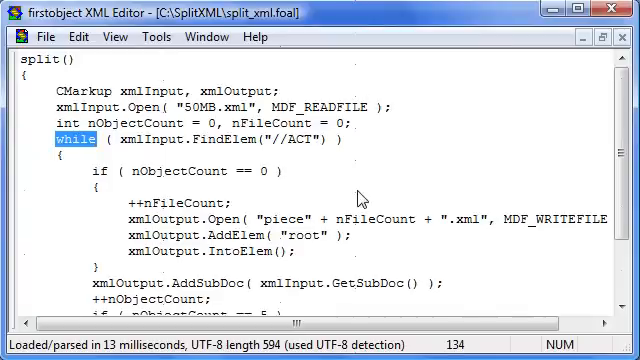
{"action": "mouse_move", "coordinate": [202, 188]}
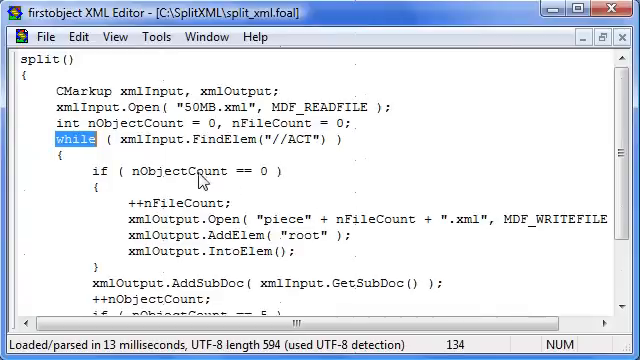
{"action": "mouse_move", "coordinate": [350, 236]}
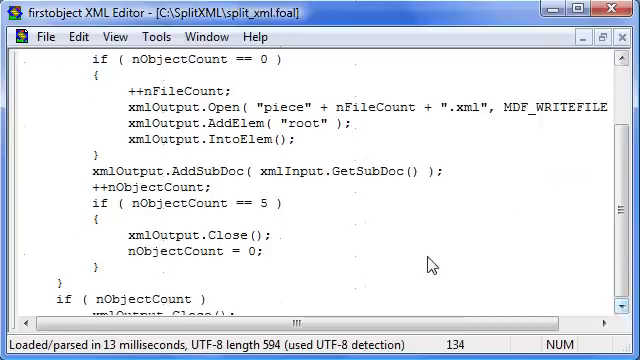
{"action": "mouse_move", "coordinate": [270, 236]}
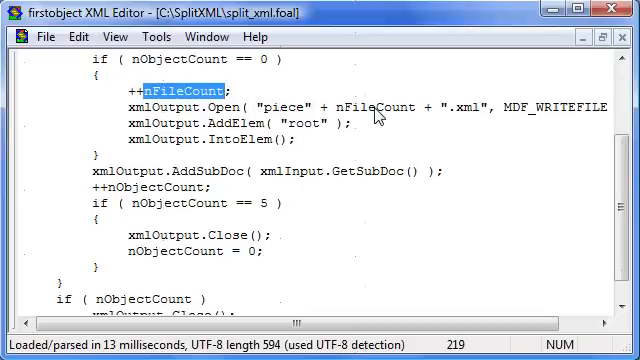
{"action": "double_click", "coordinate": [564, 104]}
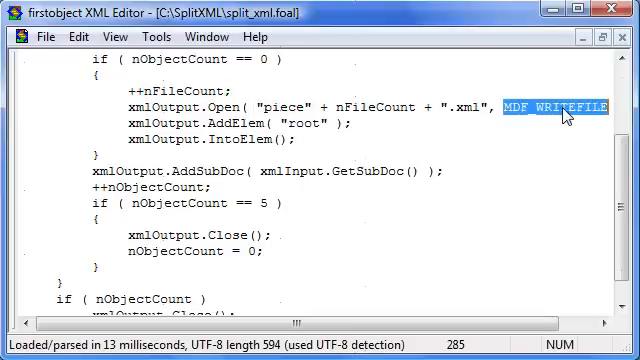
{"action": "mouse_move", "coordinate": [370, 124]}
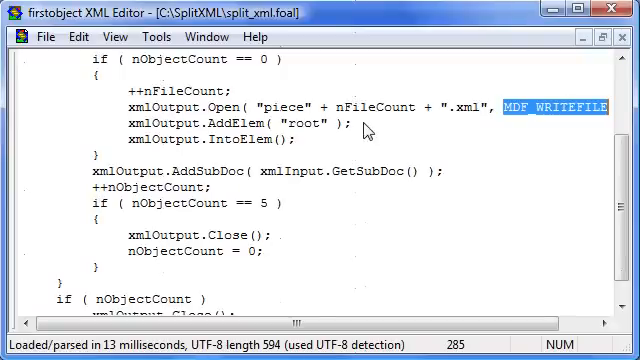
{"action": "mouse_move", "coordinate": [232, 102]}
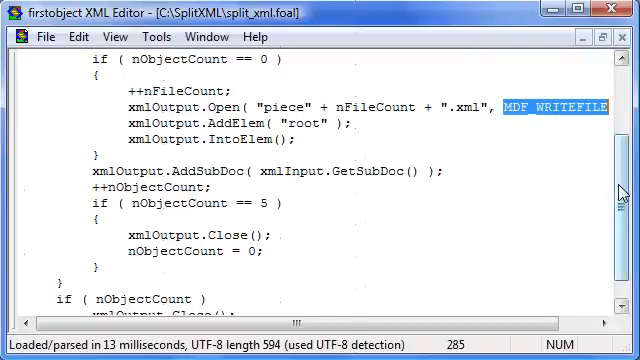
{"action": "scroll", "scroll_direction": "up", "scroll_amount": 3}
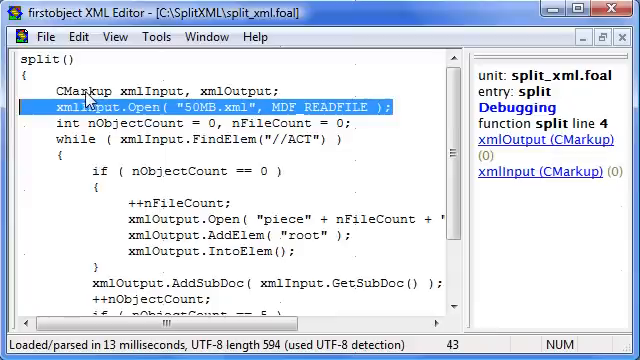
{"action": "mouse_move", "coordinate": [532, 148]}
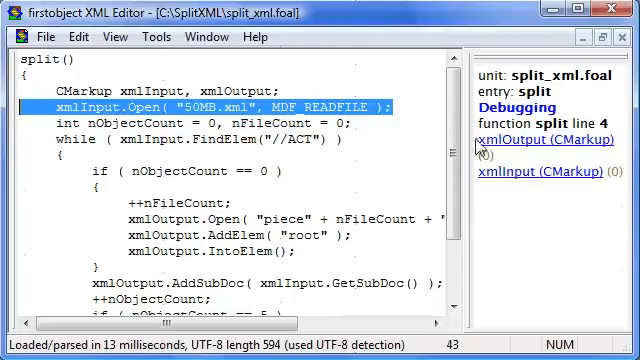
Step: Step the debugger to the while (xmlInput.FindElem("//ACT")) line
{"action": "key", "text": "F10"}
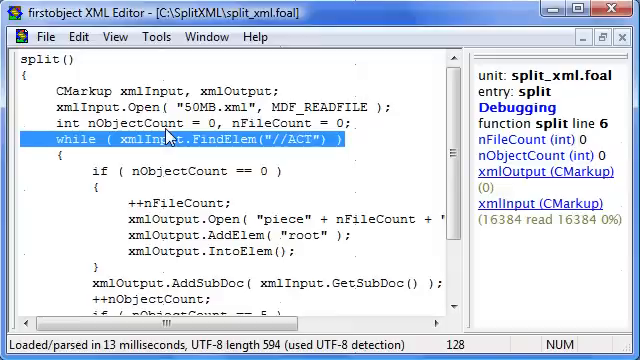
{"action": "mouse_move", "coordinate": [284, 136]}
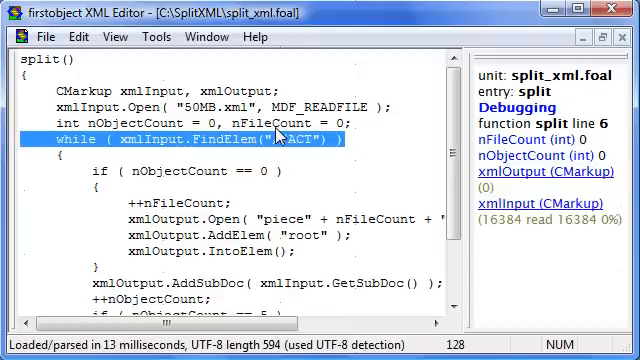
{"action": "mouse_move", "coordinate": [288, 144]}
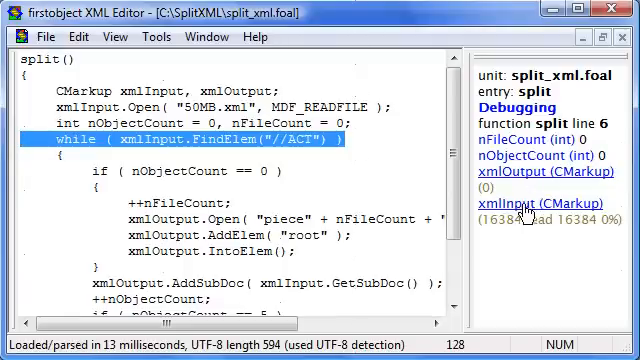
Step: Show the xmlInput and xmlOutput variables in viewer windows from the debug panel
{"action": "left_click", "coordinate": [542, 204]}
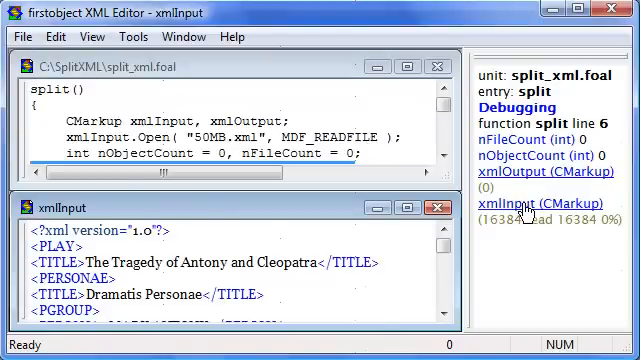
{"action": "mouse_move", "coordinate": [356, 240]}
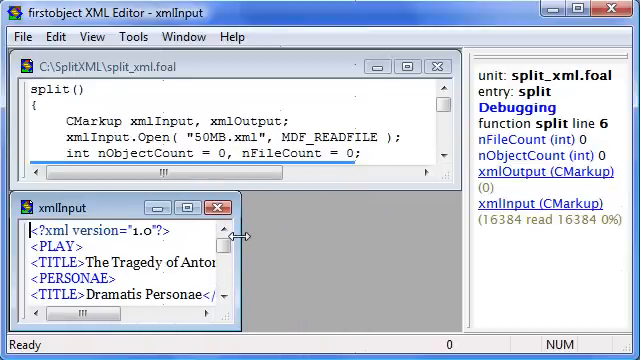
{"action": "left_click", "coordinate": [530, 168]}
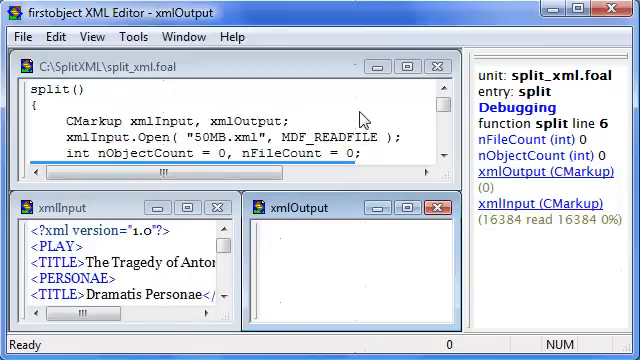
{"action": "mouse_move", "coordinate": [352, 118]}
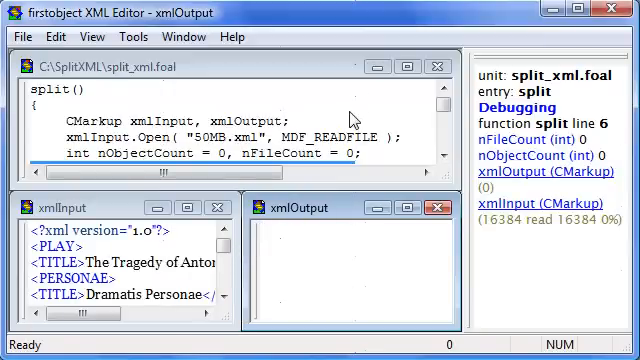
{"action": "mouse_move", "coordinate": [464, 124]}
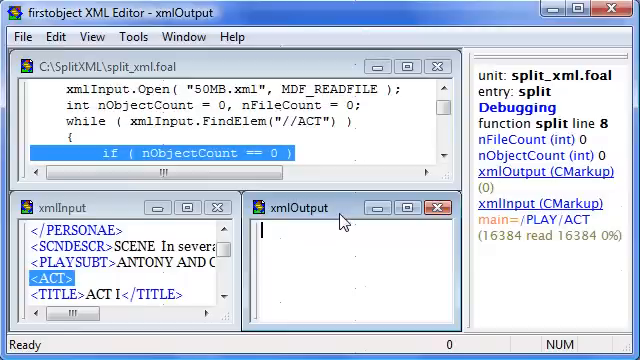
{"action": "mouse_move", "coordinate": [90, 284]}
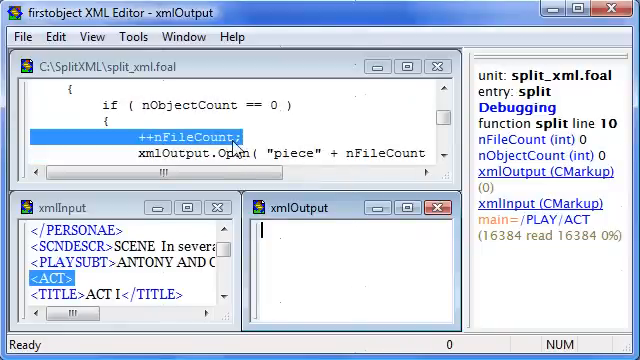
Step: Step over the Open, AddElem and AddSubDoc lines to reach the piece-file call
{"action": "key", "text": "F10"}
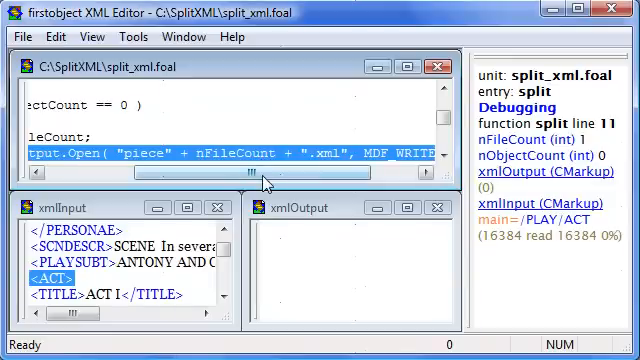
{"action": "mouse_move", "coordinate": [328, 172]}
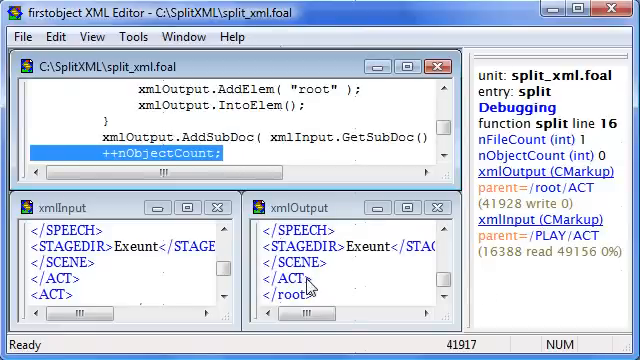
Step: With xmlOutput in view, step the loop copying ACTs up to the five-object count check
{"action": "left_click", "coordinate": [310, 204]}
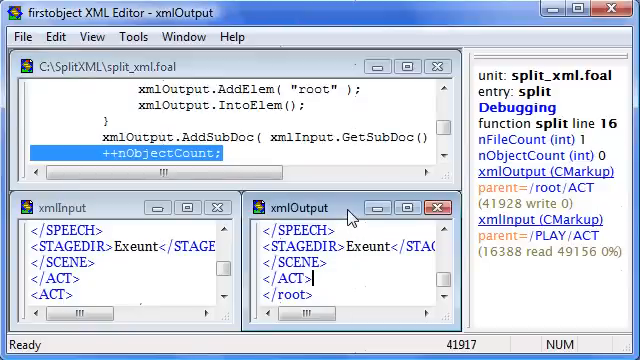
{"action": "mouse_move", "coordinate": [348, 218]}
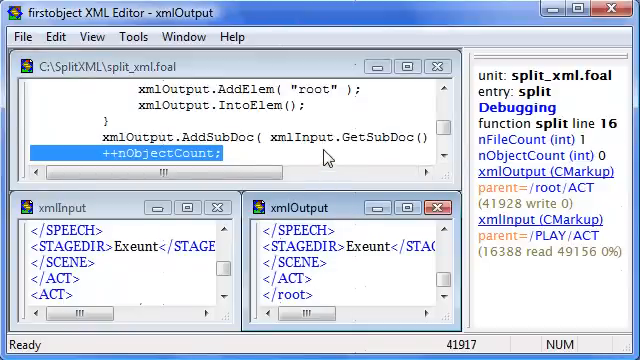
{"action": "key", "text": "F10"}
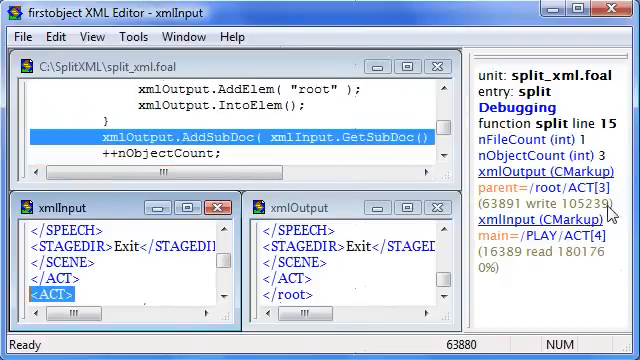
{"action": "key", "text": "F10"}
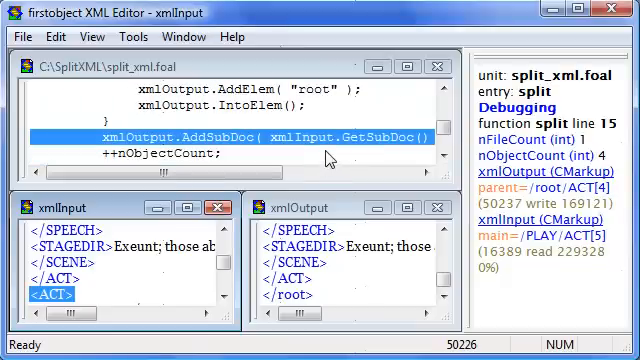
{"action": "key", "text": "F10"}
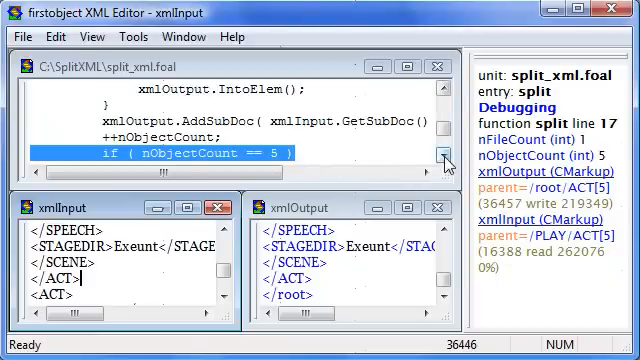
{"action": "mouse_move", "coordinate": [420, 160]}
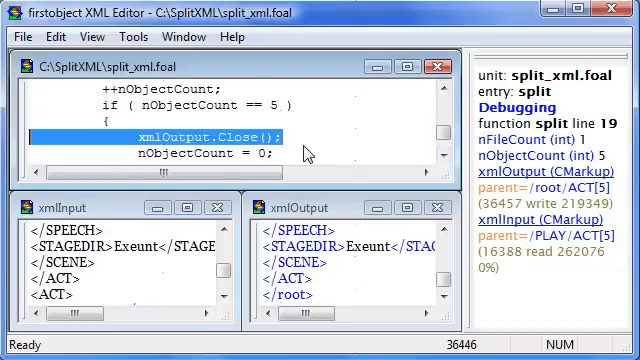
{"action": "mouse_move", "coordinate": [330, 184]}
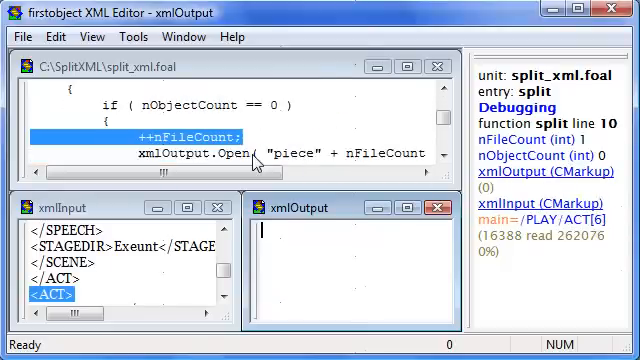
Step: Continue running through piece files until piece 23 with 11% of the input read
{"action": "key", "text": "F10"}
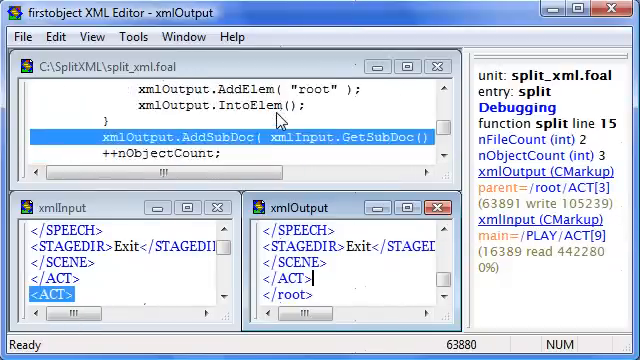
{"action": "key", "text": "F10"}
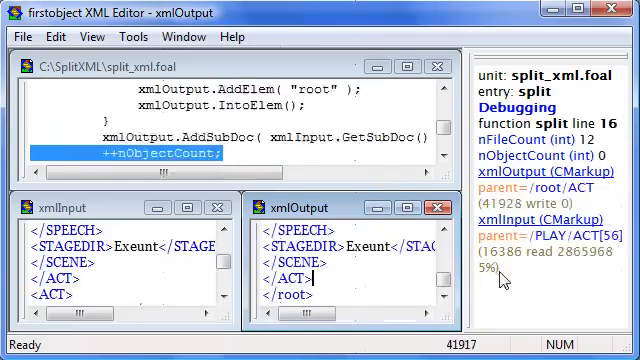
{"action": "key", "text": "F10"}
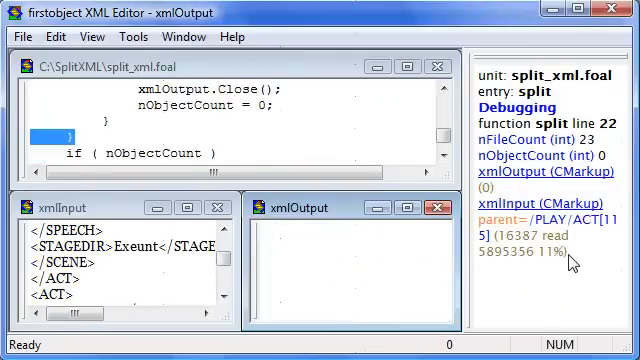
{"action": "mouse_move", "coordinate": [288, 144]}
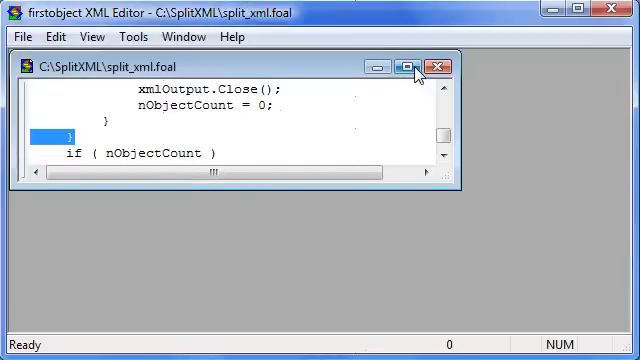
Step: Run the script to its 205 result and browse the SplitXML folder of piece files
{"action": "left_click", "coordinate": [416, 66]}
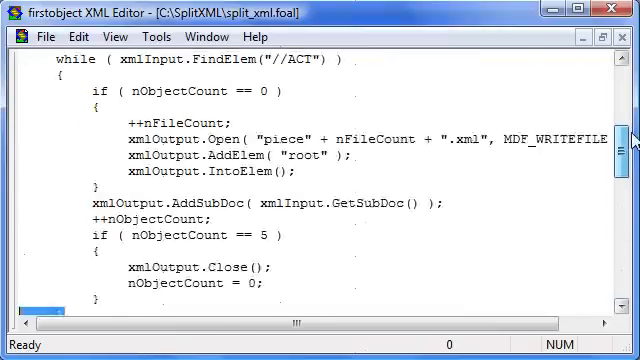
{"action": "scroll", "scroll_direction": "up", "scroll_amount": 3}
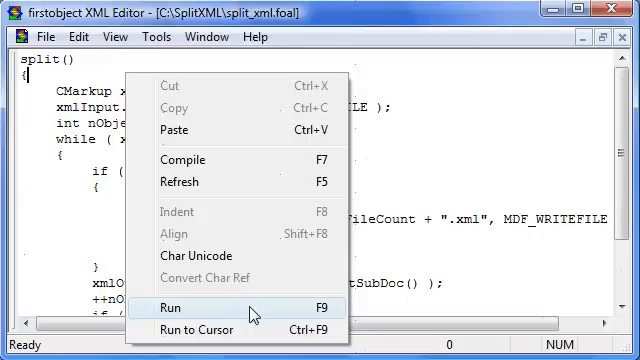
{"action": "left_click", "coordinate": [176, 308]}
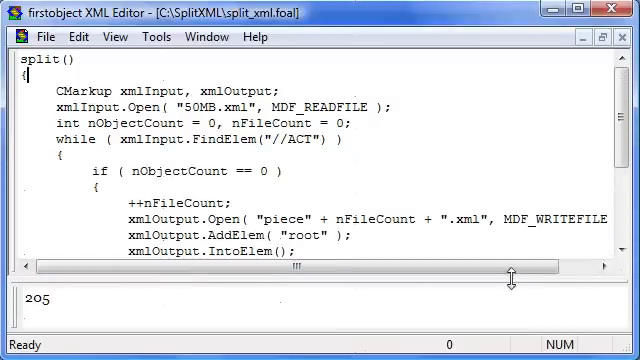
{"action": "scroll", "scroll_direction": "down", "scroll_amount": 3}
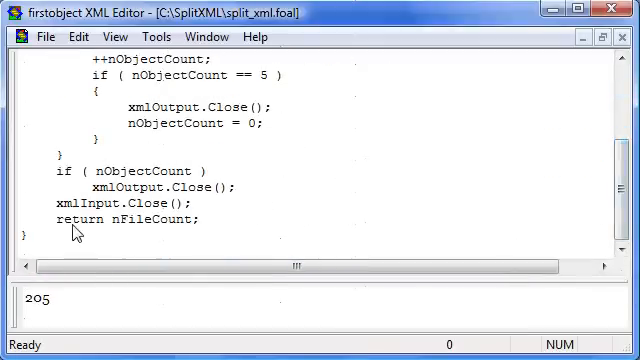
{"action": "double_click", "coordinate": [152, 220]}
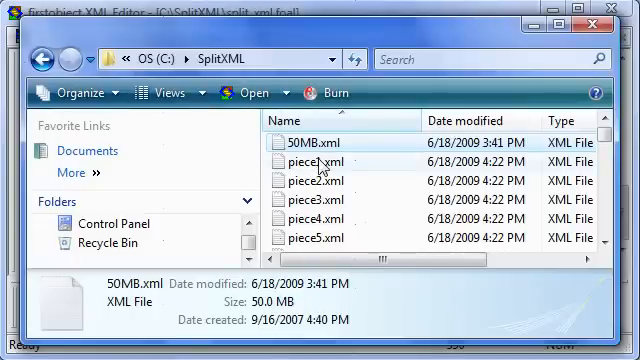
Step: Load piece205.xml from the SplitXML folder and expand its first ACT to show title and scenes
{"action": "scroll", "scroll_direction": "down", "scroll_amount": 3}
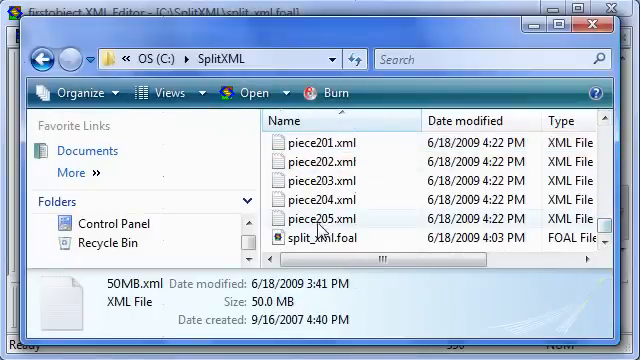
{"action": "double_click", "coordinate": [312, 228]}
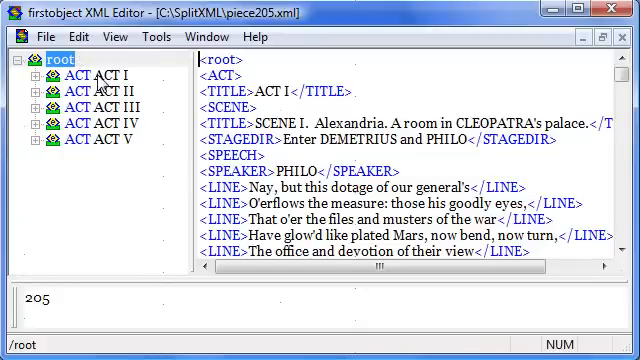
{"action": "left_click", "coordinate": [38, 76]}
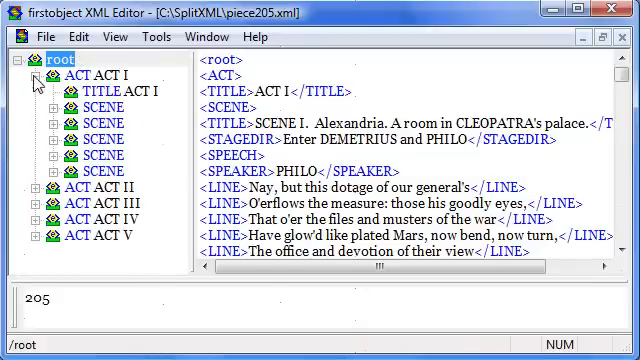